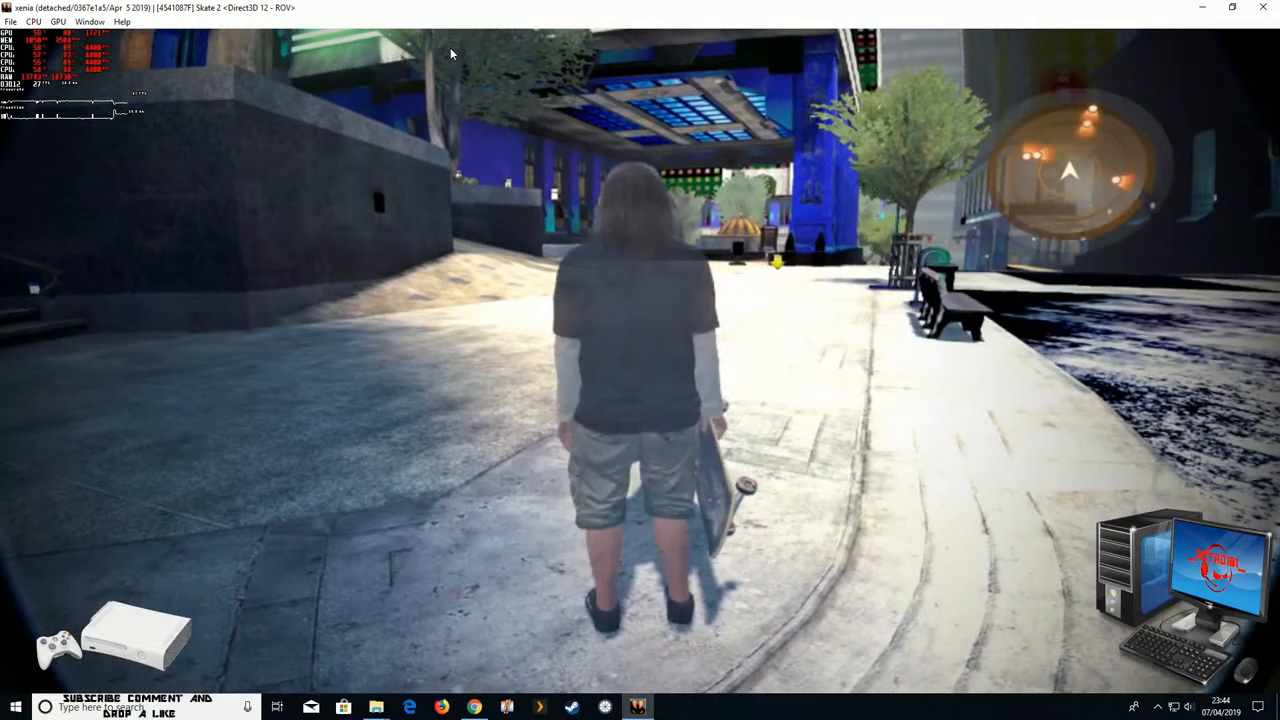
# - Skate the skater forward through the city to the plaza and bring up the pause menu
pyautogui.press('w')
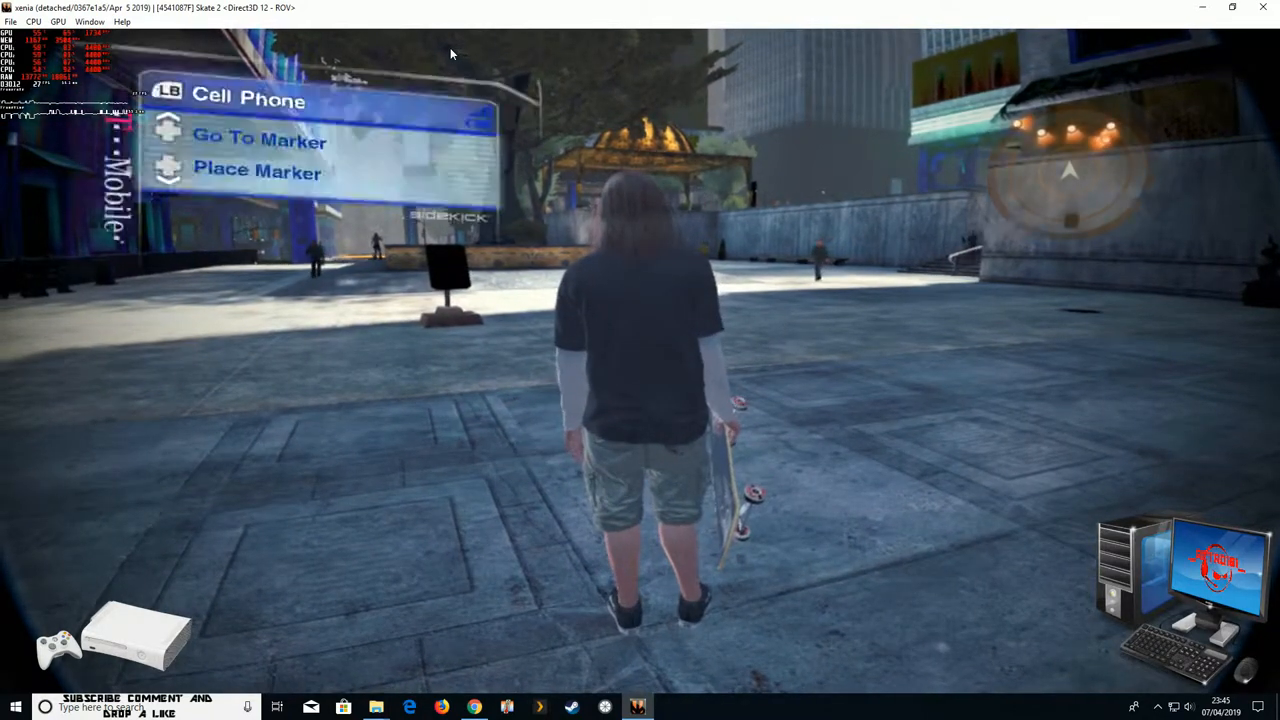
pyautogui.press('Escape')
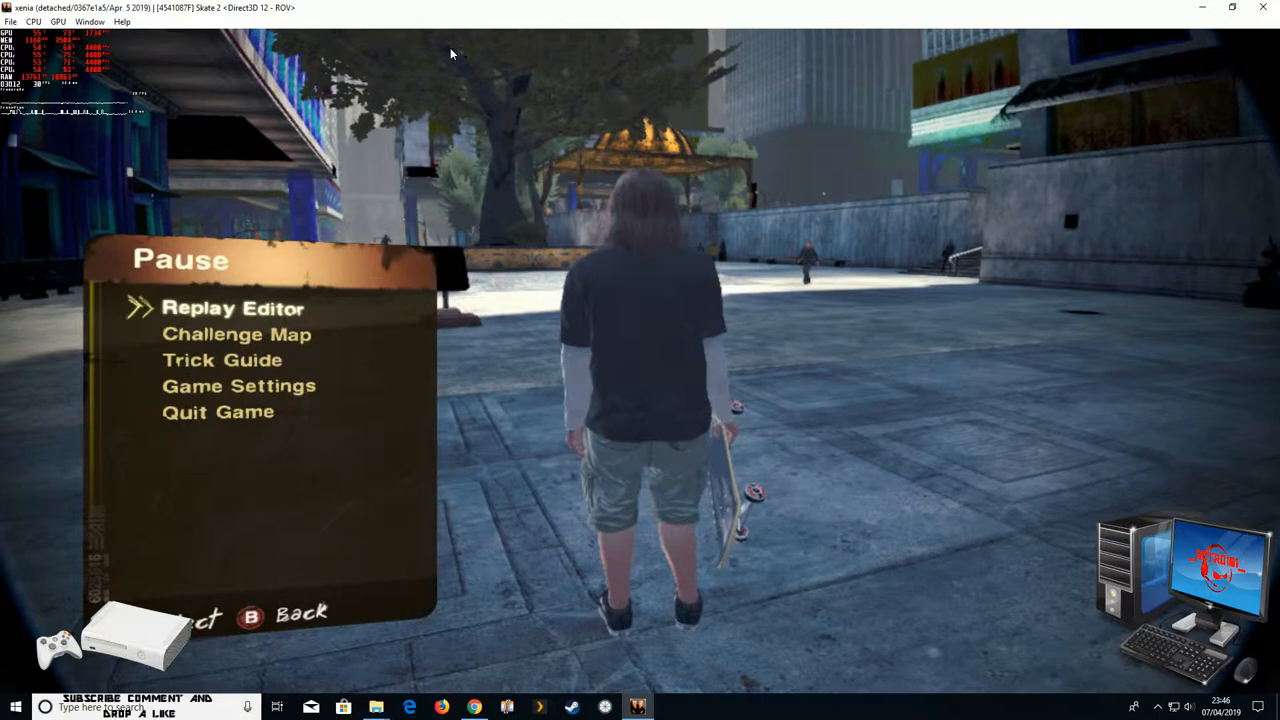